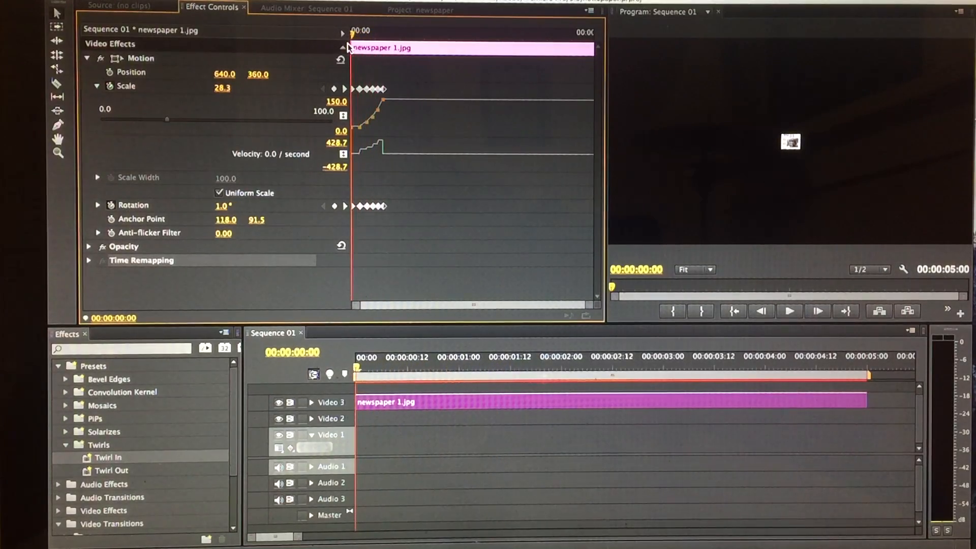
mouse_move(789, 311)
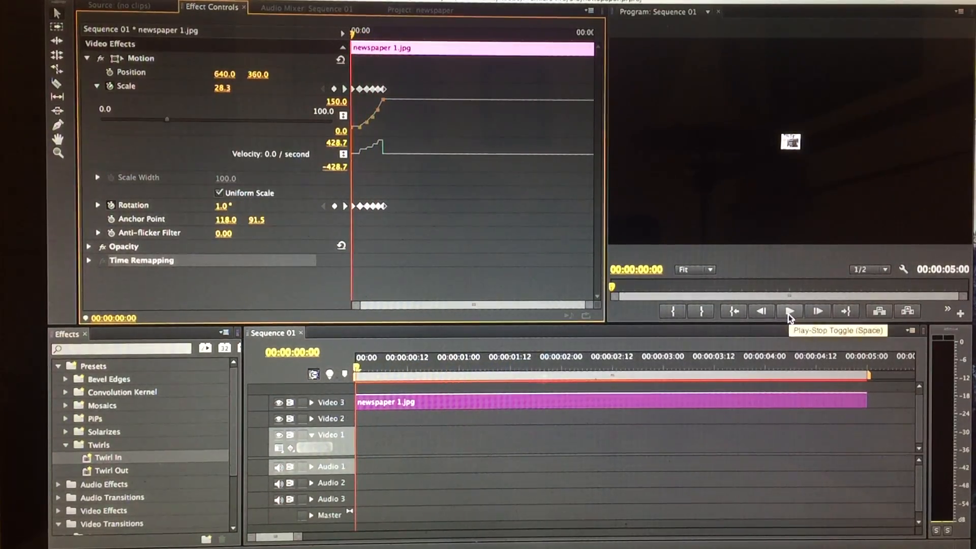
Step: Play the sequence to preview the newspaper's zoom and spin animation
click(790, 311)
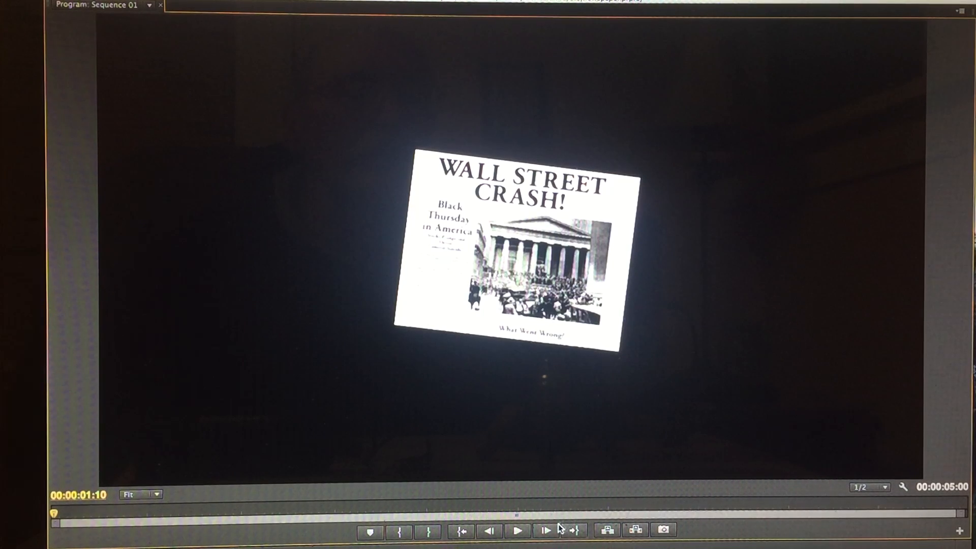
click(515, 529)
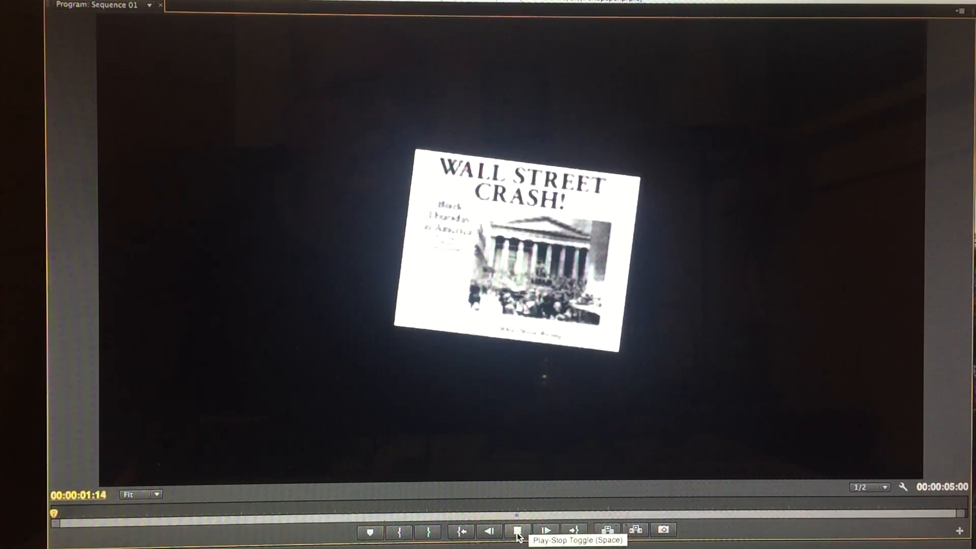
click(517, 529)
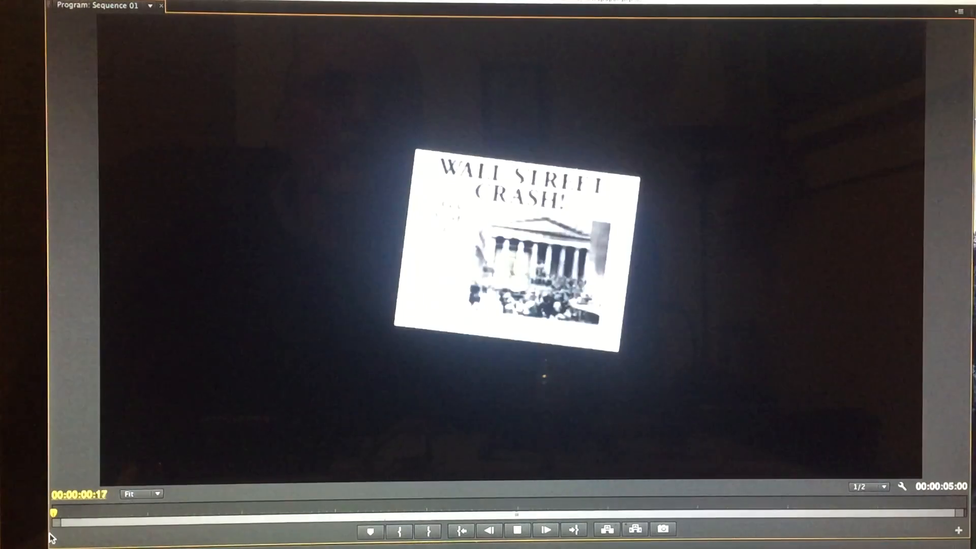
click(517, 530)
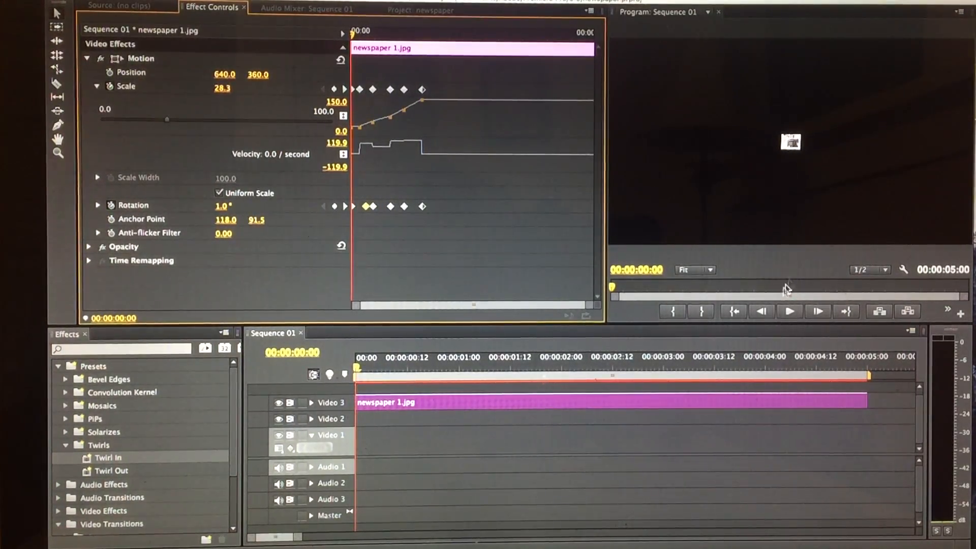
mouse_move(789, 311)
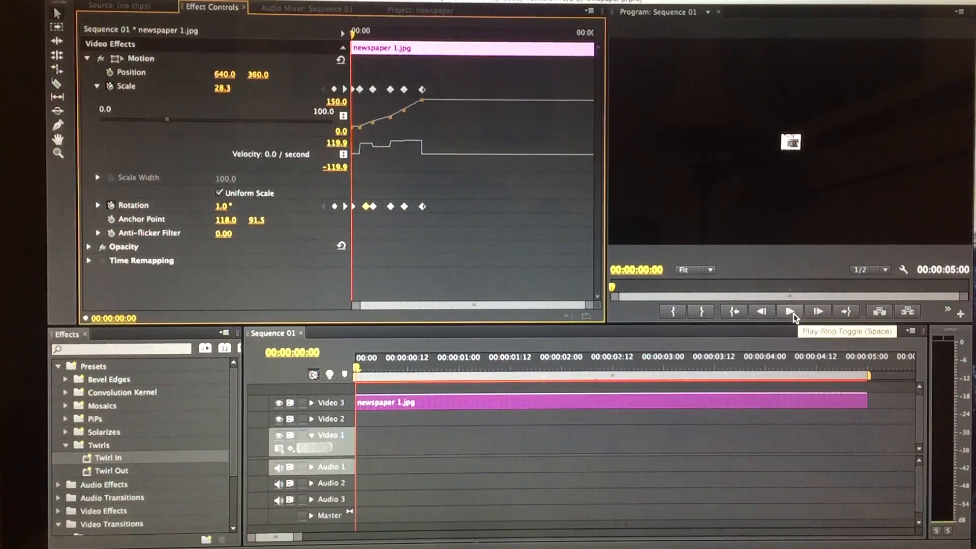
click(789, 311)
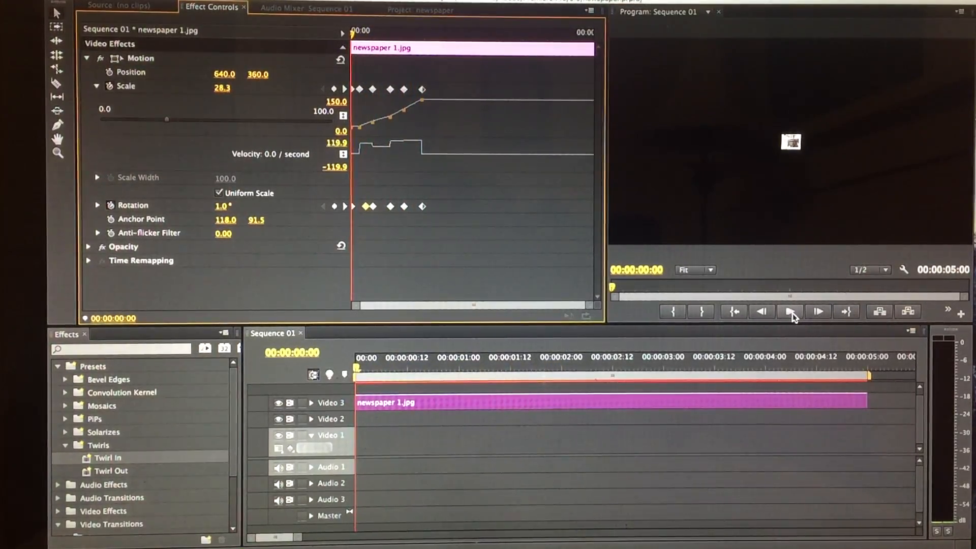
click(789, 312)
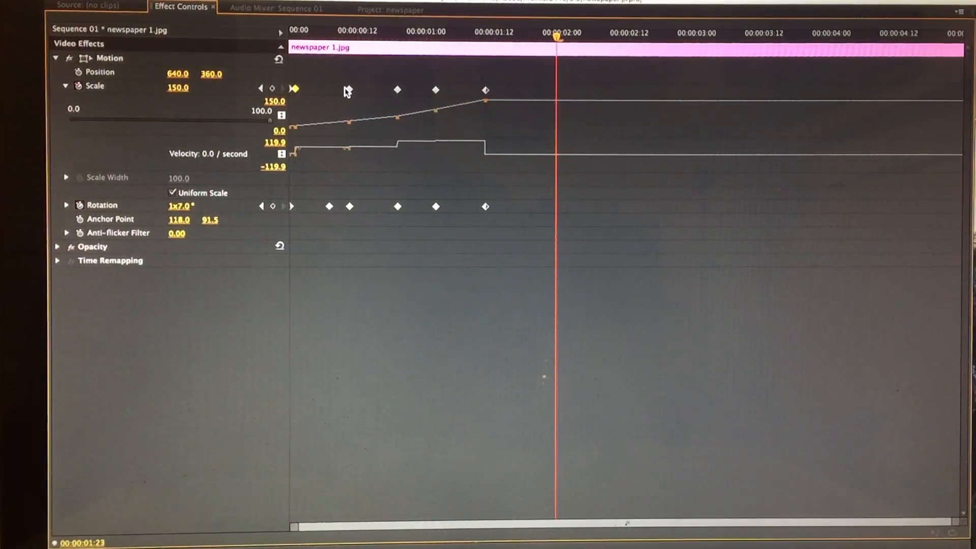
Step: Move early Scale keyframes toward the clip start so the zoom happens faster
click(295, 88)
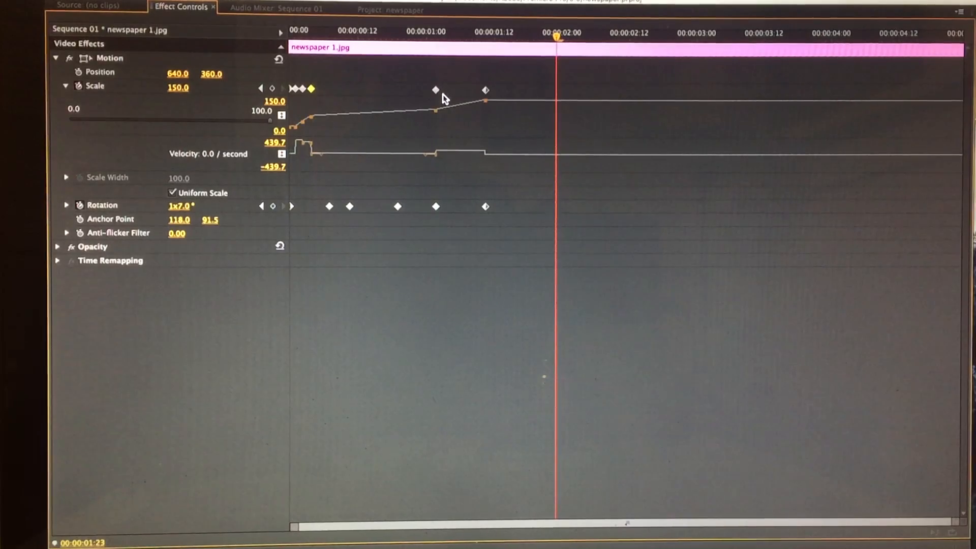
click(328, 31)
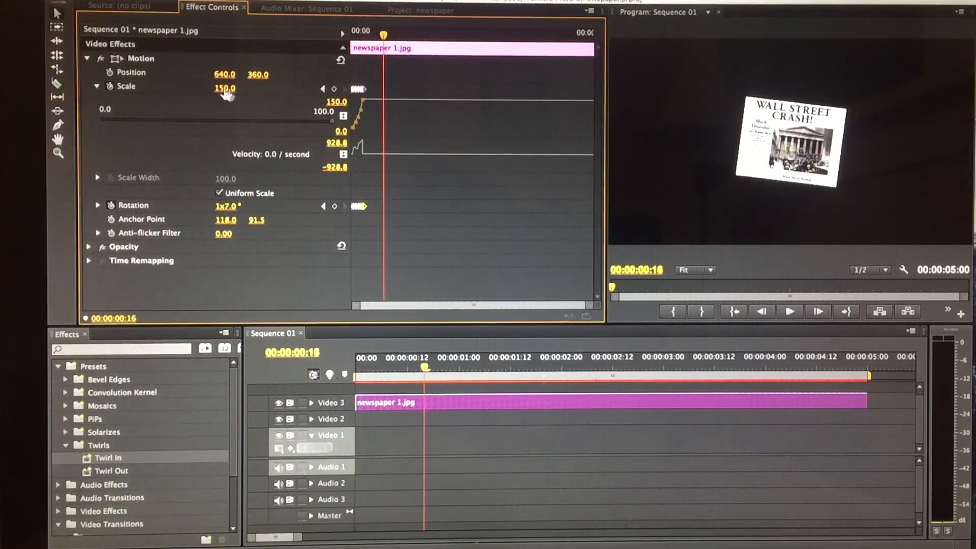
Step: Scrub Scale to about 247 at 00:00:00:16, adding a keyframe that enlarges the newspaper
drag(223, 87, 237, 88)
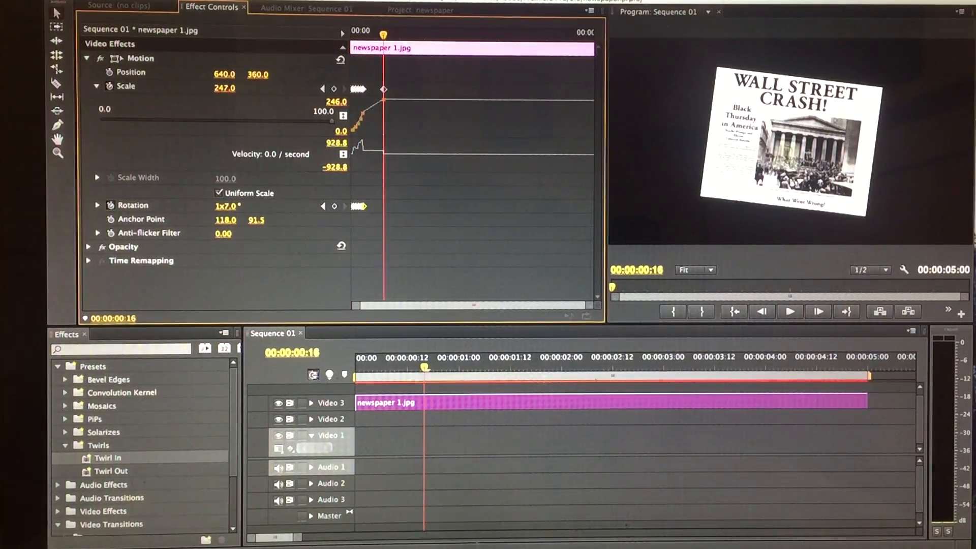
drag(224, 88, 233, 87)
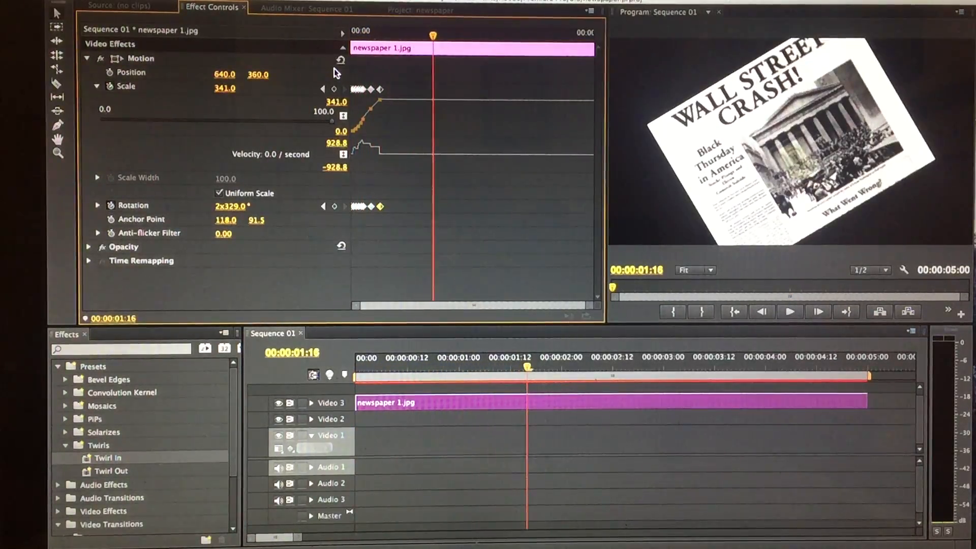
Step: Save the project with the finished Scale 341 and 2x329° rotation animation
key(ctrl+s)
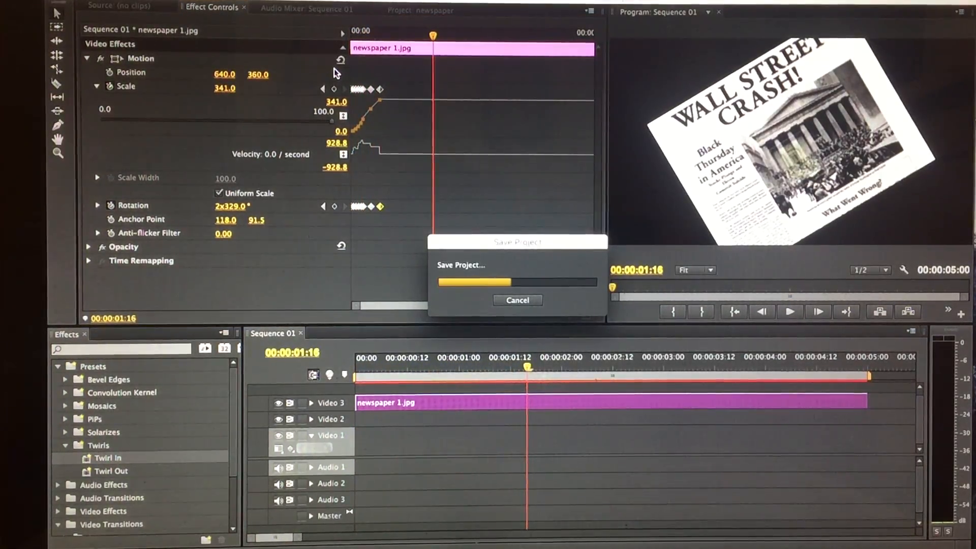